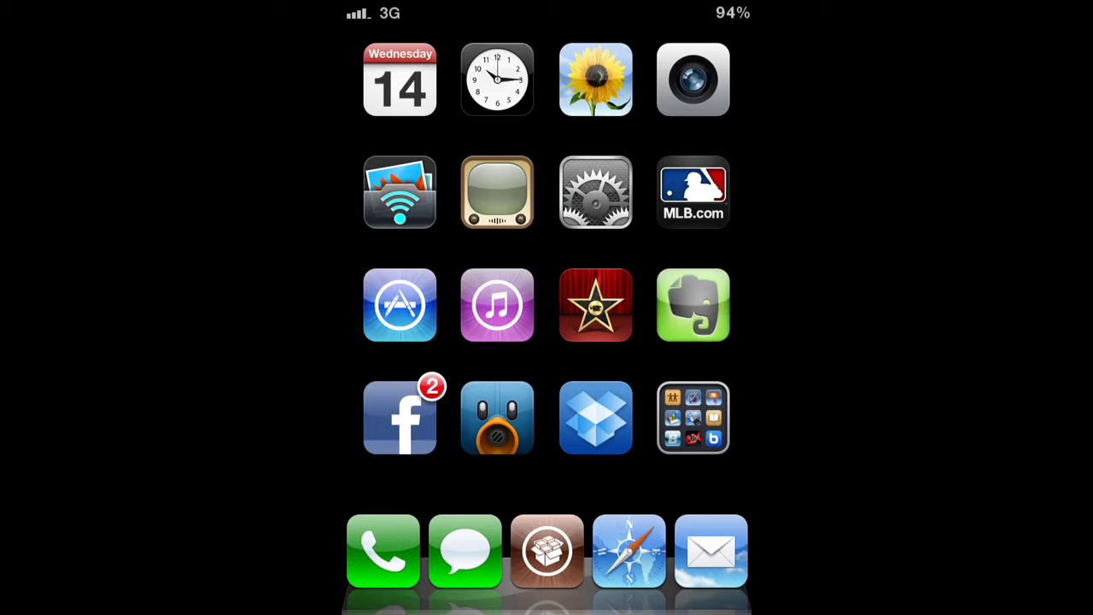
Step: Check Settings > General > About to confirm the phone runs iOS 5.0.1 (9A405), then return home
left_click(693, 416)
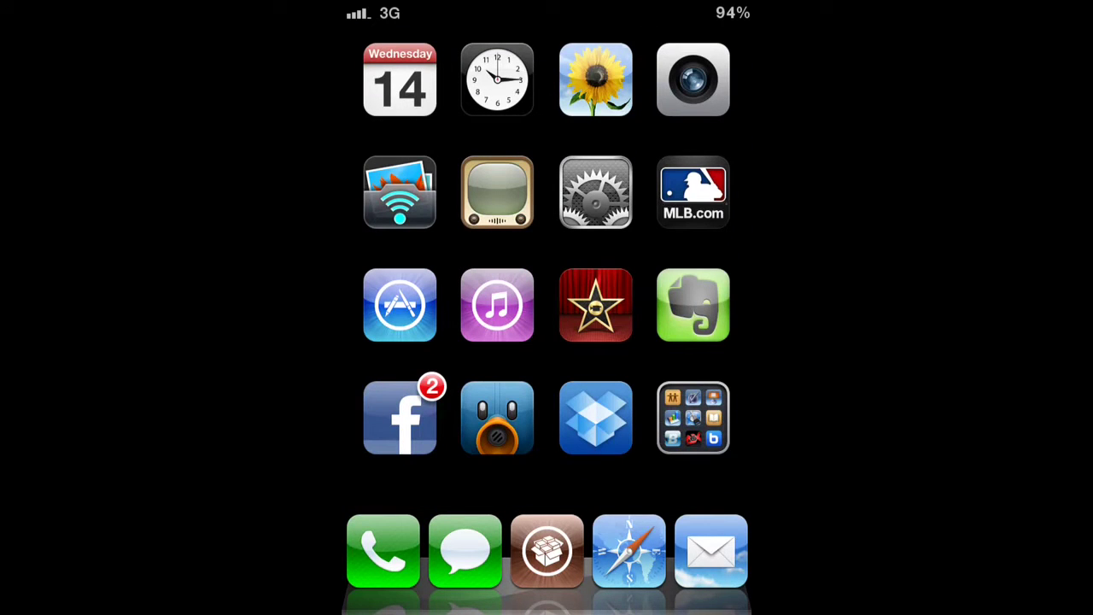
left_click(594, 191)
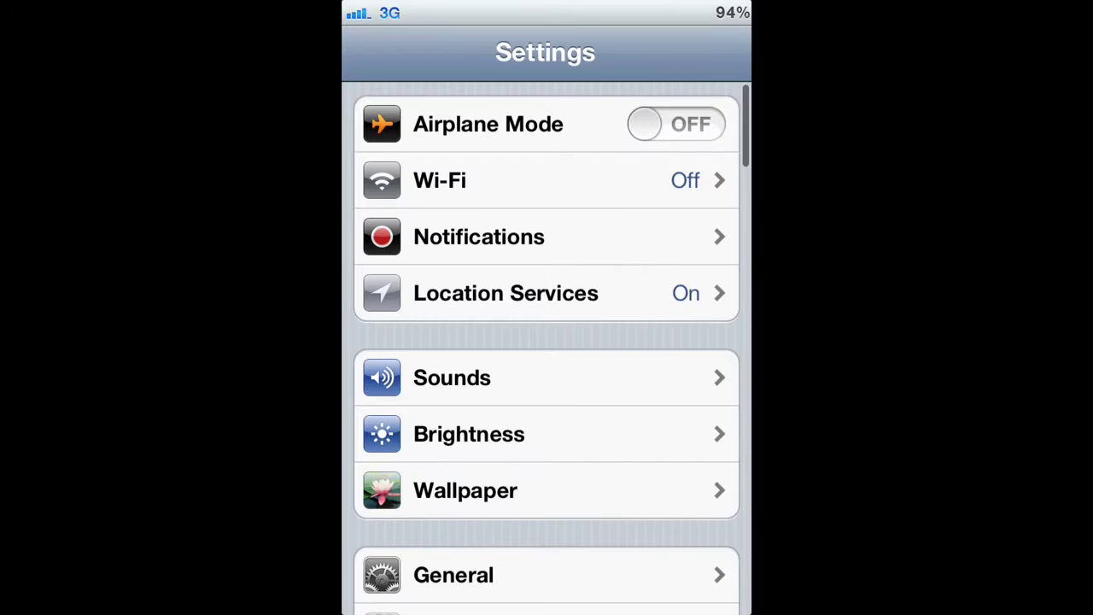
left_click(546, 573)
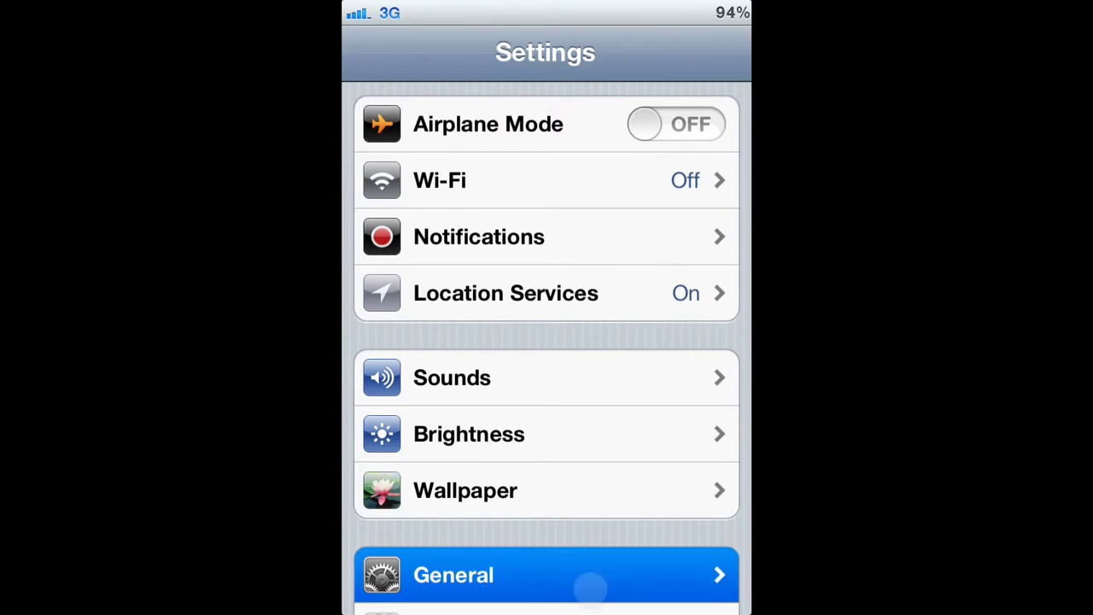
left_click(547, 574)
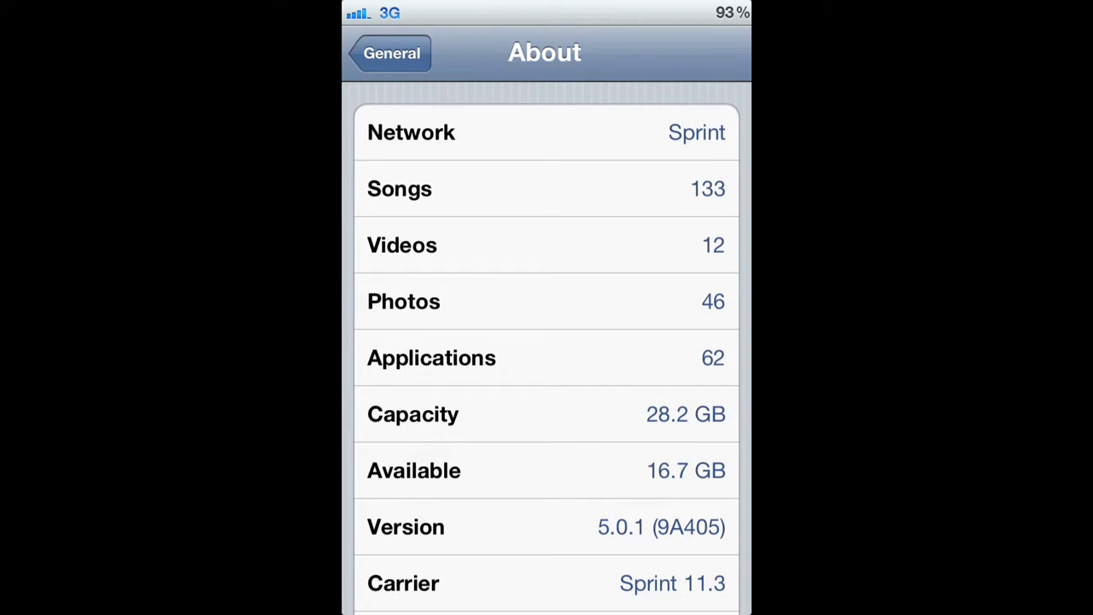
left_click(391, 51)
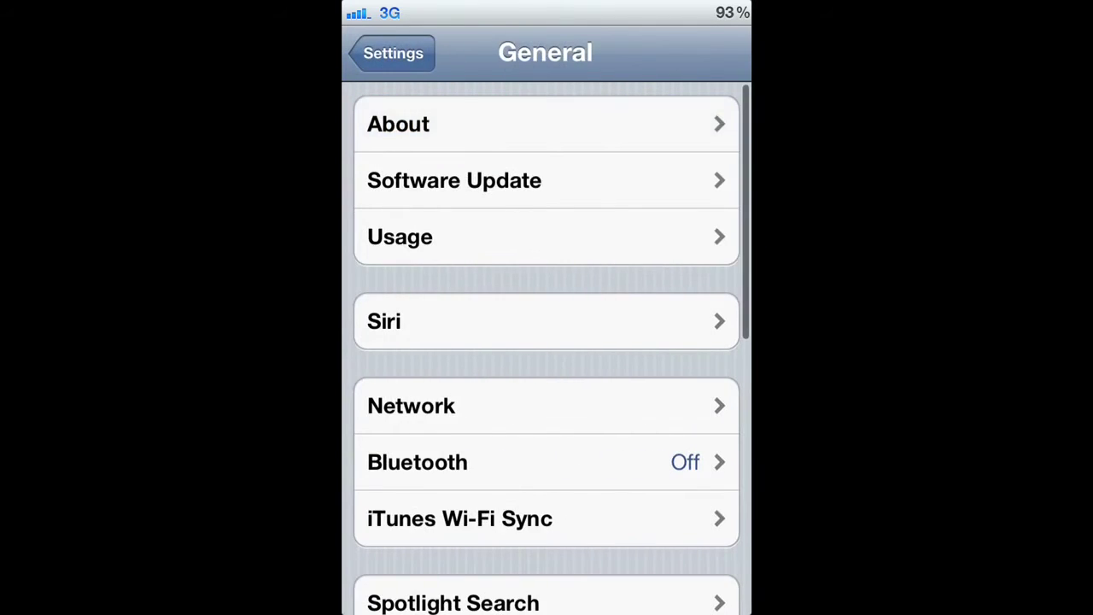
key("home")
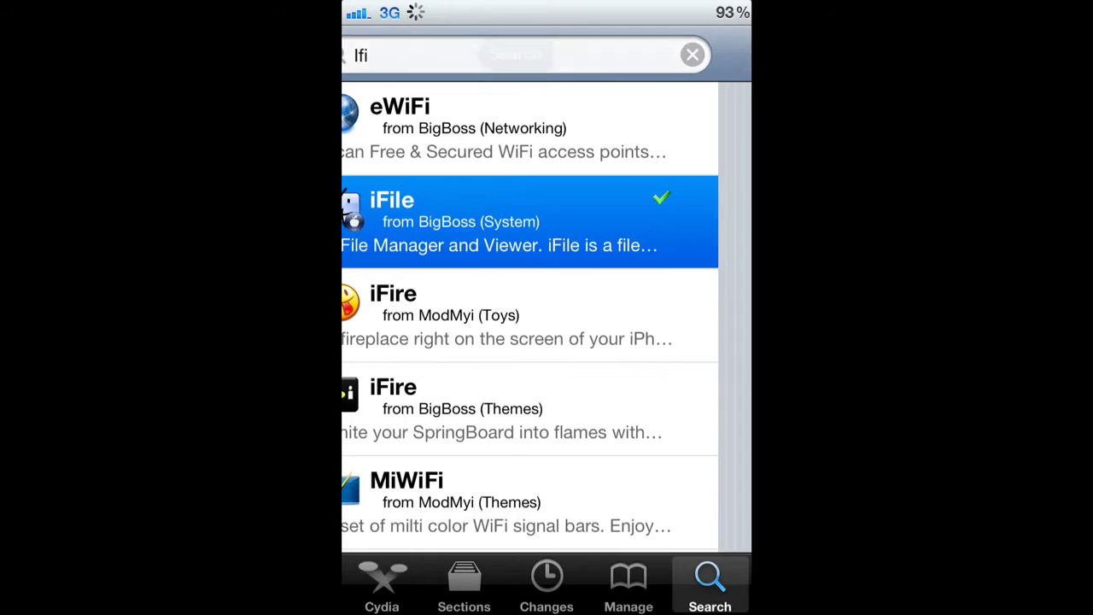
Step: View the iFile package details in Cydia, version 1.6.1-3, scrolling through its description
left_click(529, 222)
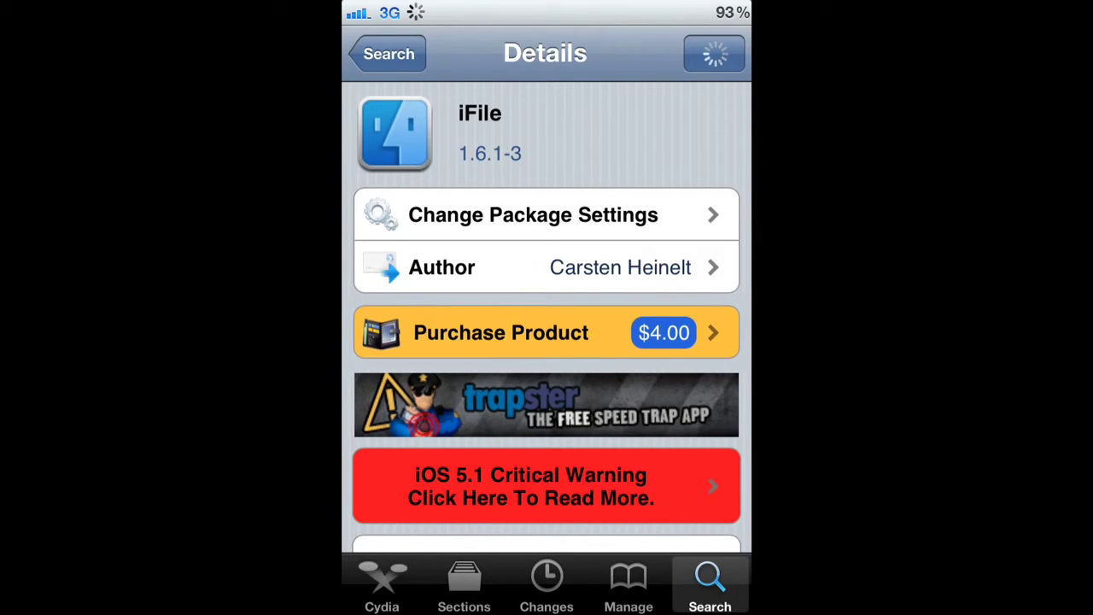
scroll("down", 3)
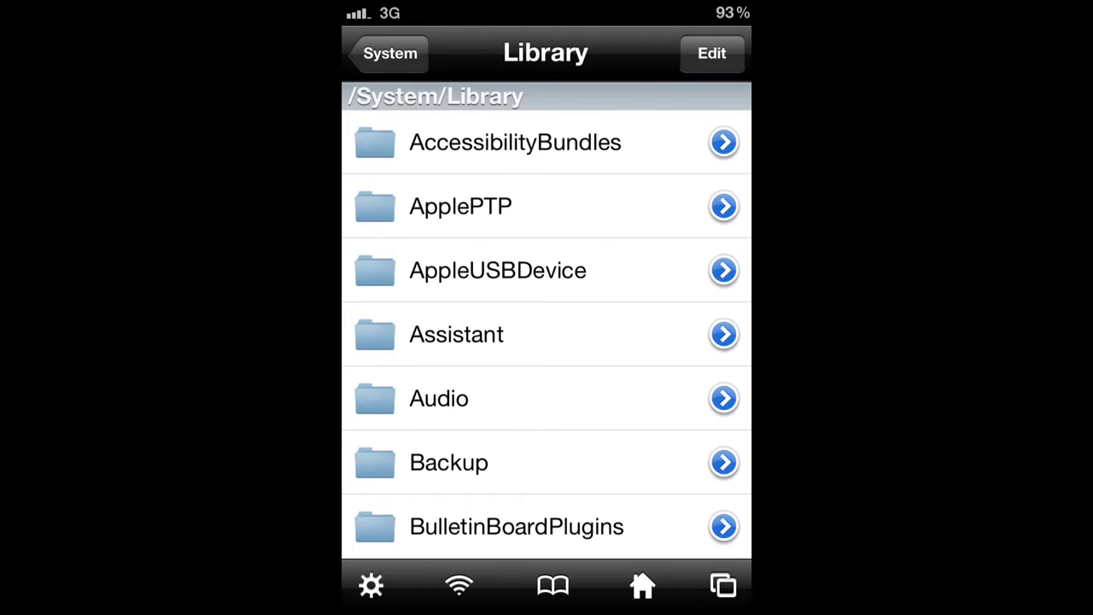
Step: Locate SystemVersion.plist in /System/Library/CoreServices and bring up its Open With choices
scroll("down", 3)
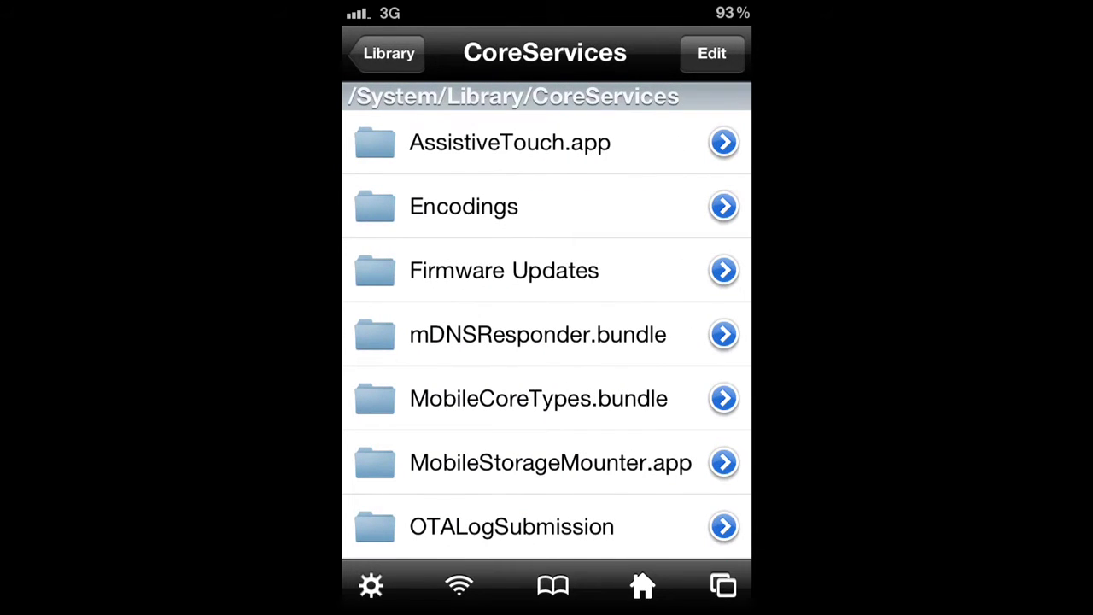
scroll("down", 3)
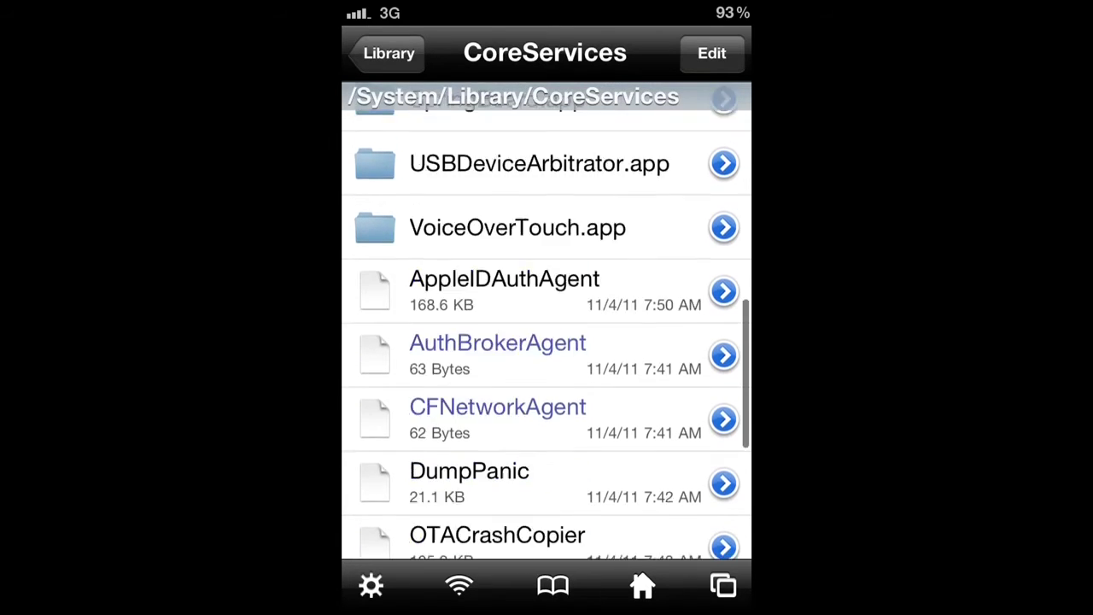
scroll("down", 3)
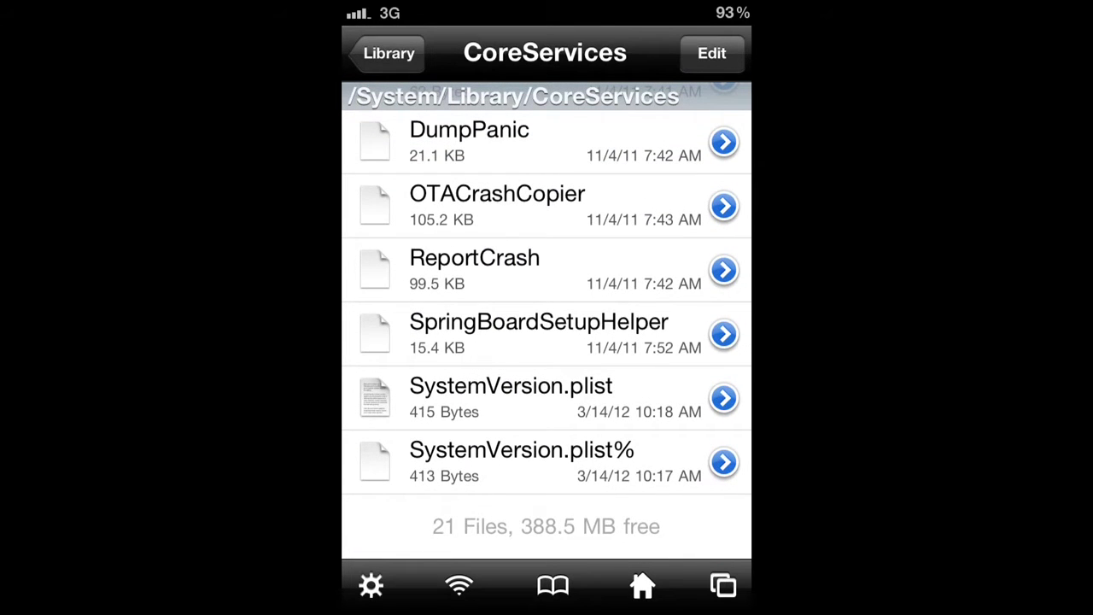
left_click(511, 396)
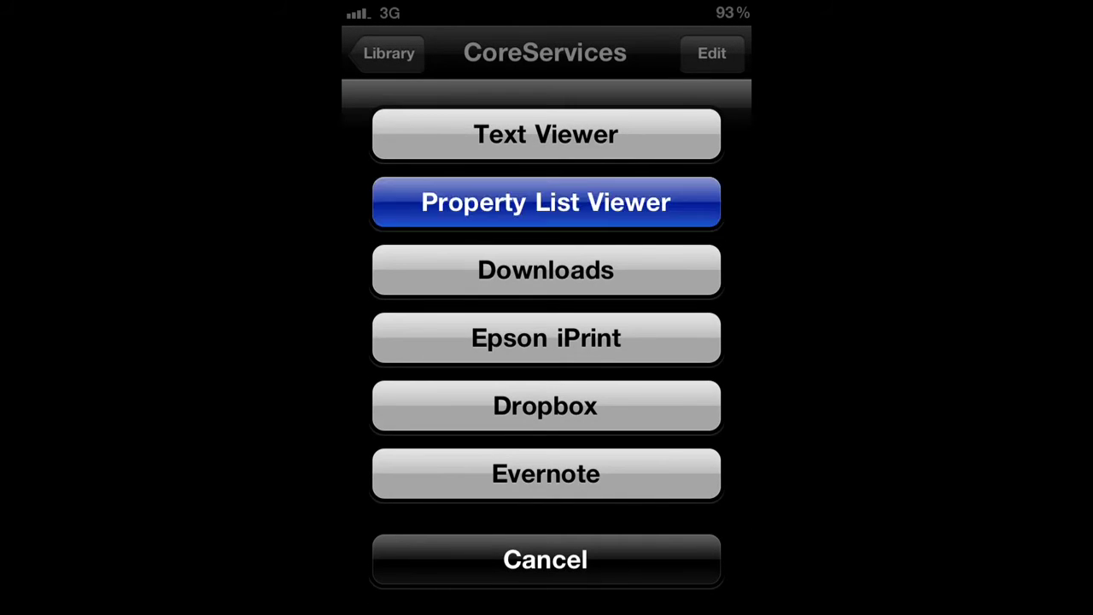
Step: Edit ProductVersion in the Property List Viewer from 5.0.1 to 5.1 and save it
left_click(545, 202)
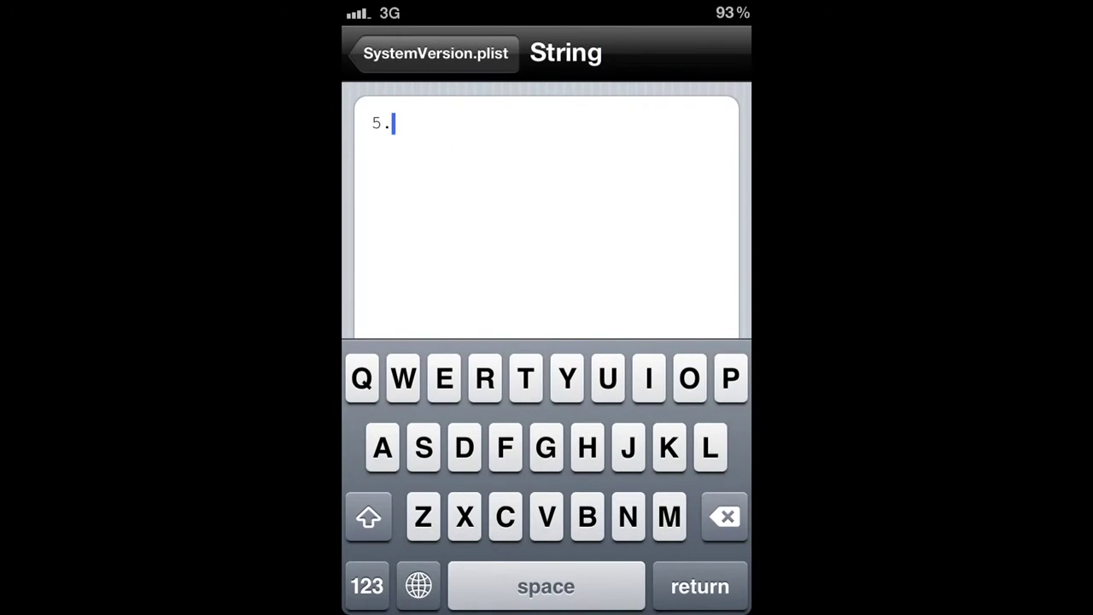
type("1")
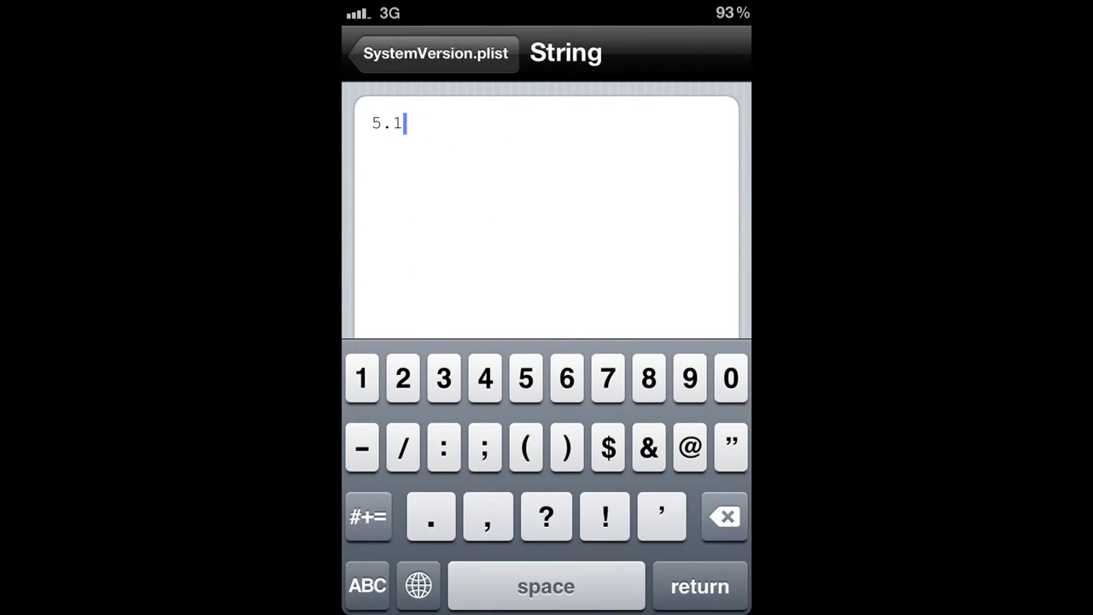
left_click(711, 53)
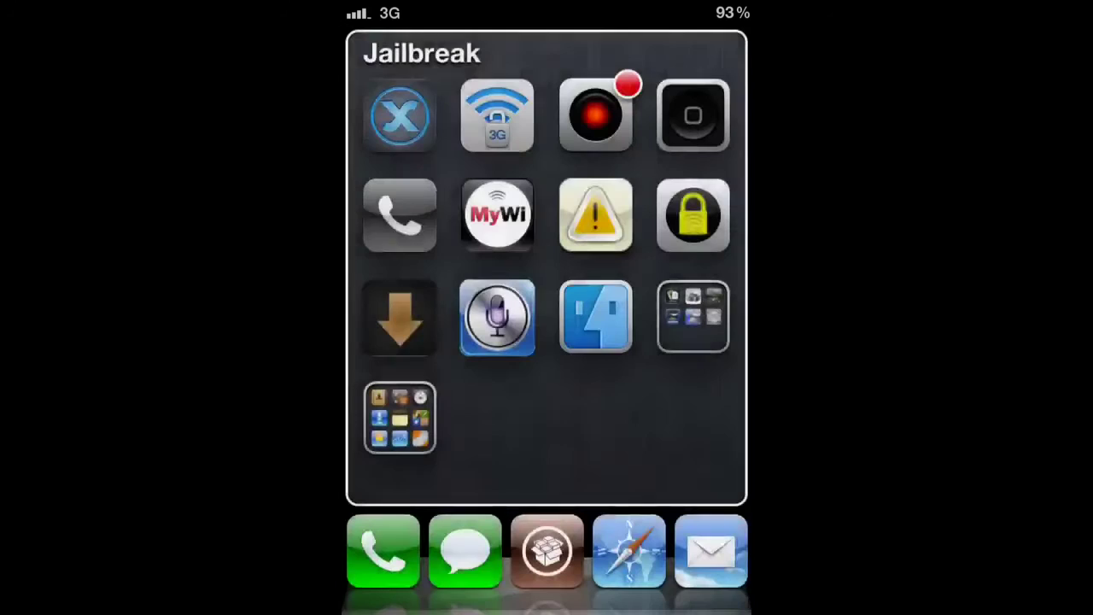
Step: Swipe to the first home screen page and launch the App Store
scroll("left", 3)
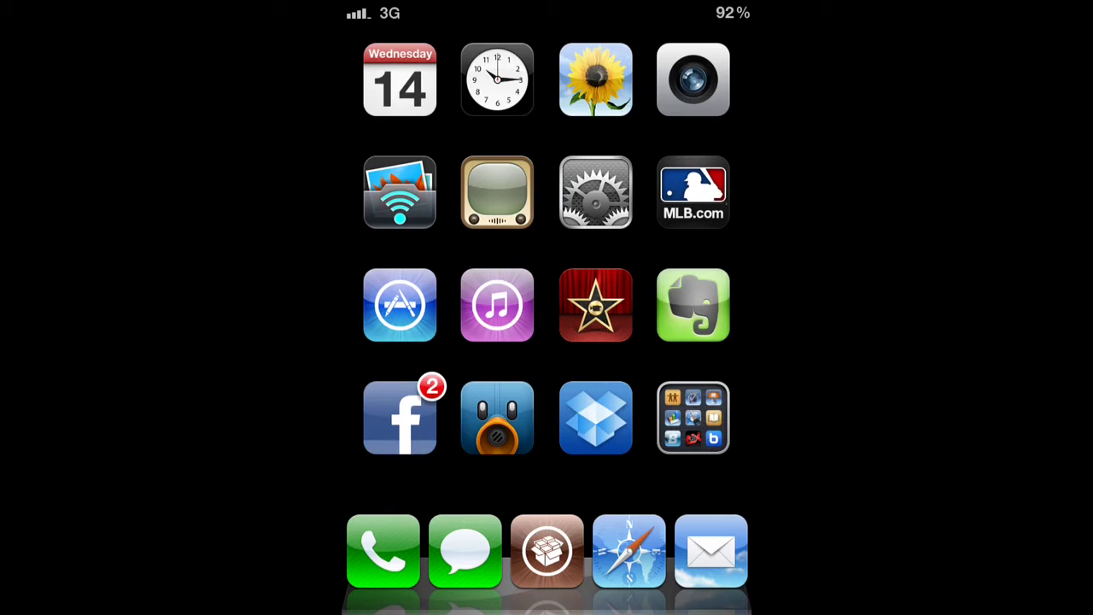
left_click(400, 304)
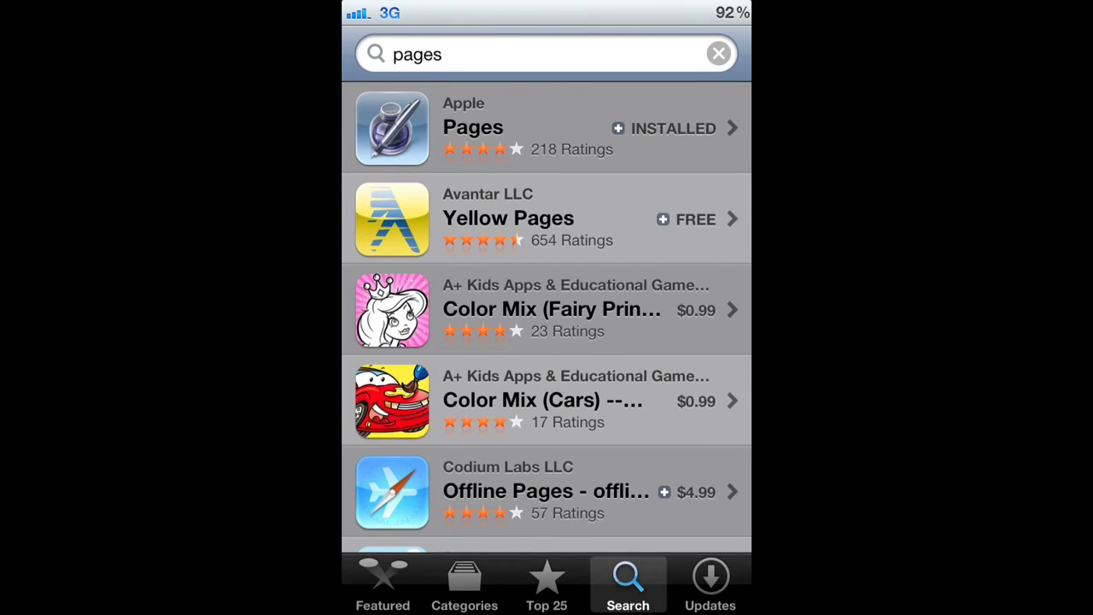
Step: Leave the App Store after confirming Pages shows as installed, returning home
key("home")
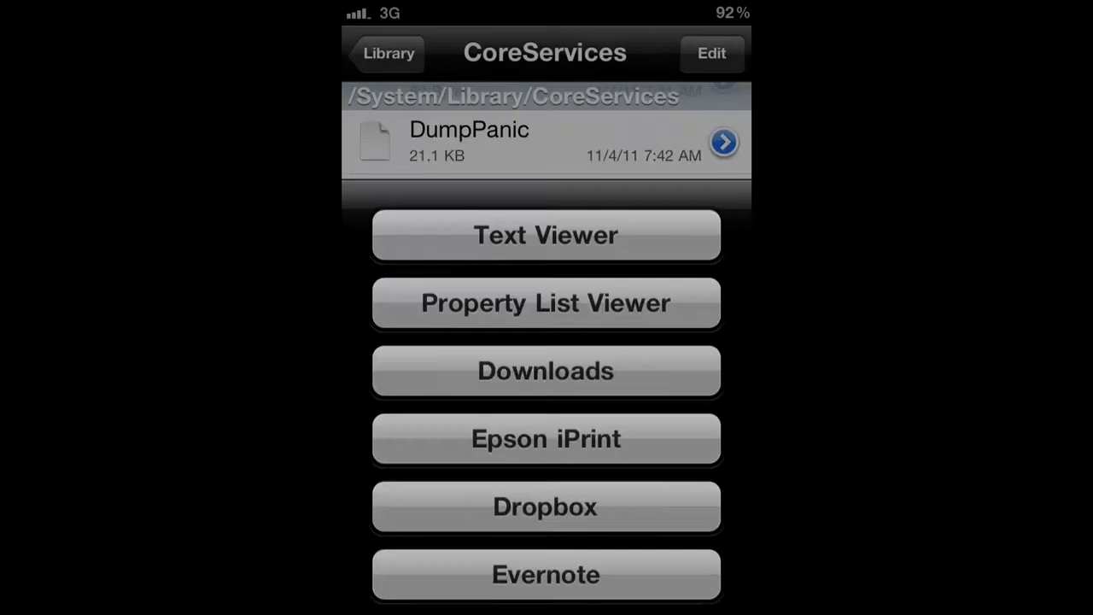
Step: Restore ProductVersion in SystemVersion.plist from 5.1 back to 5.0.1 and save the property list
left_click(547, 303)
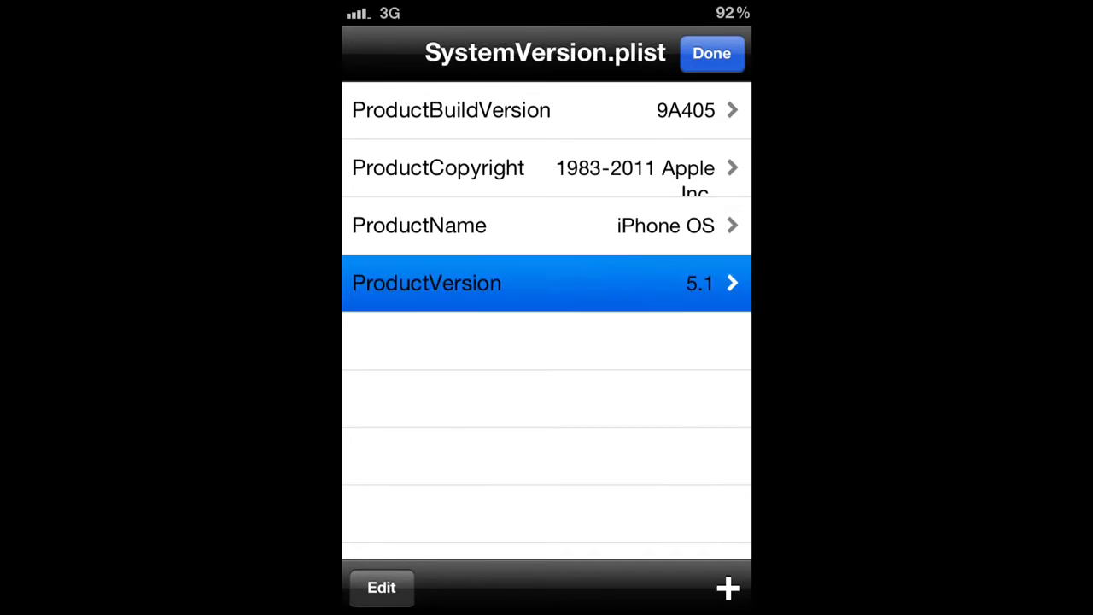
left_click(547, 283)
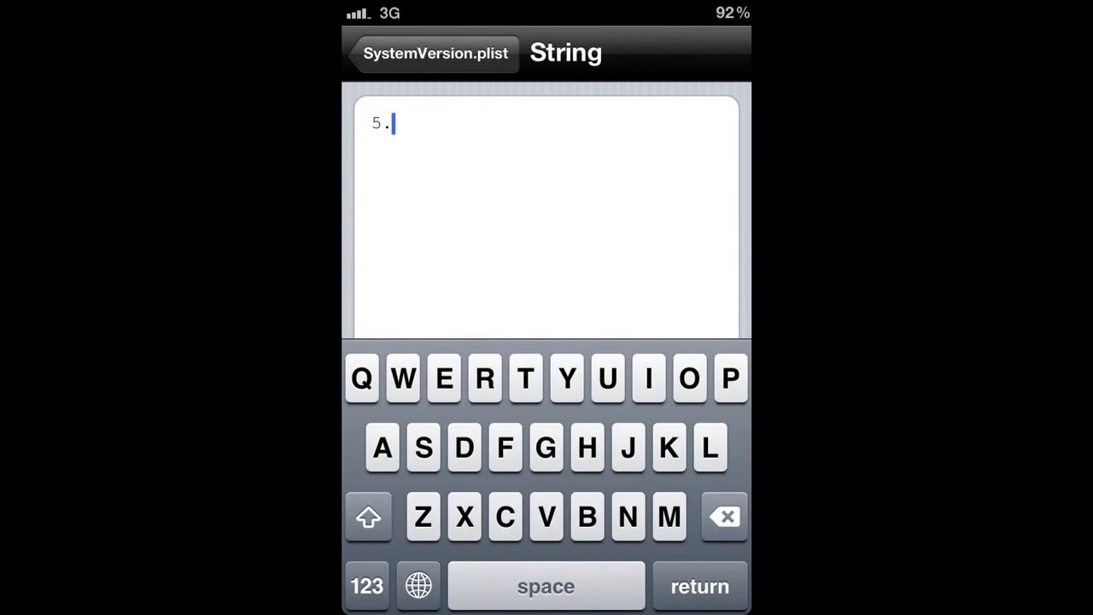
type("0.1")
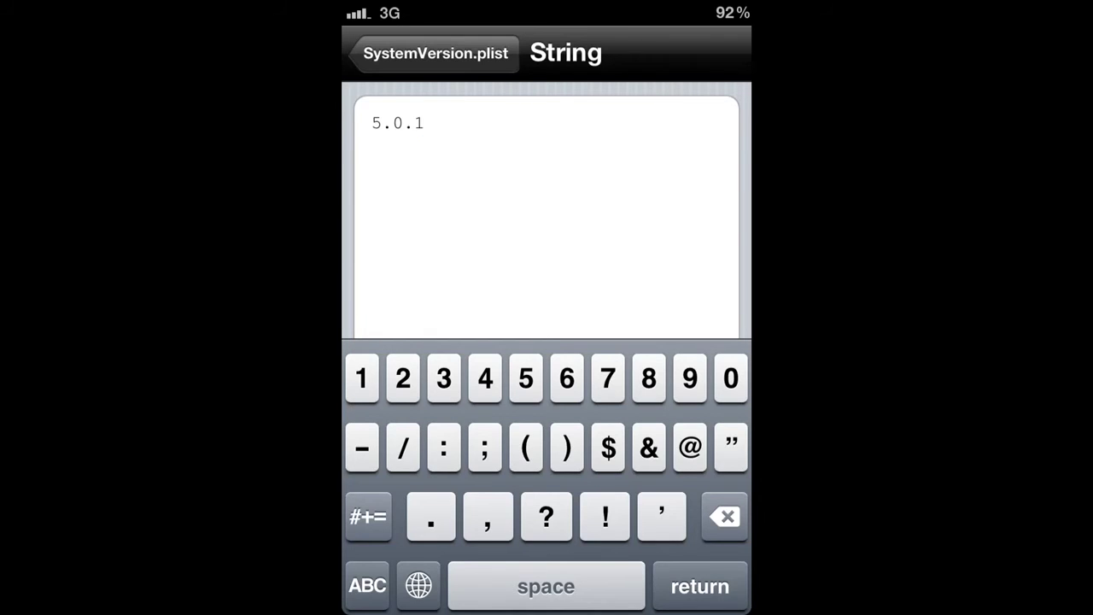
left_click(434, 53)
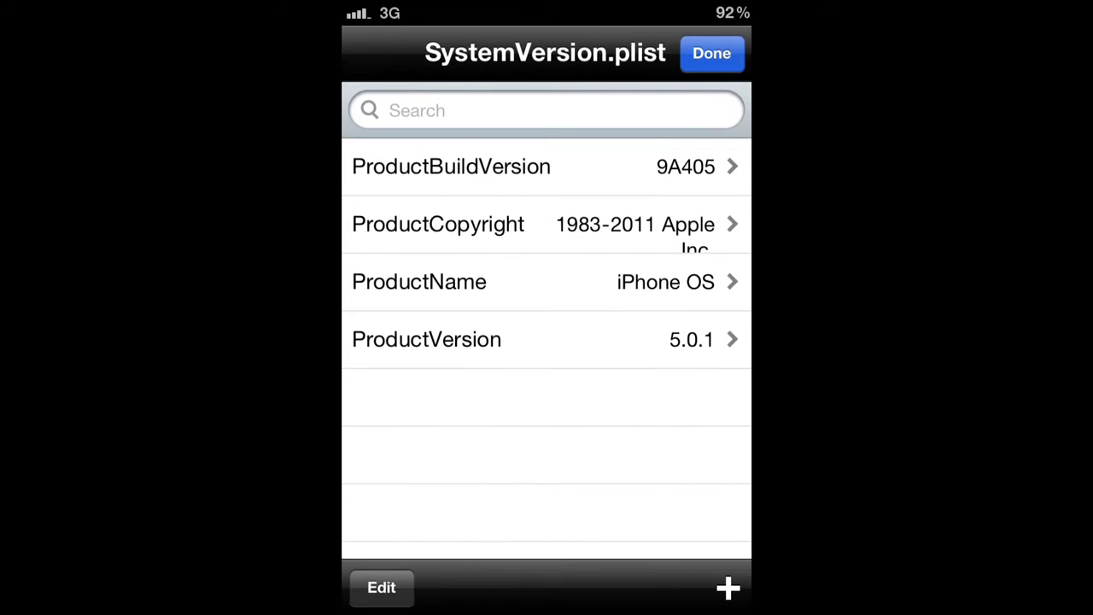
left_click(711, 52)
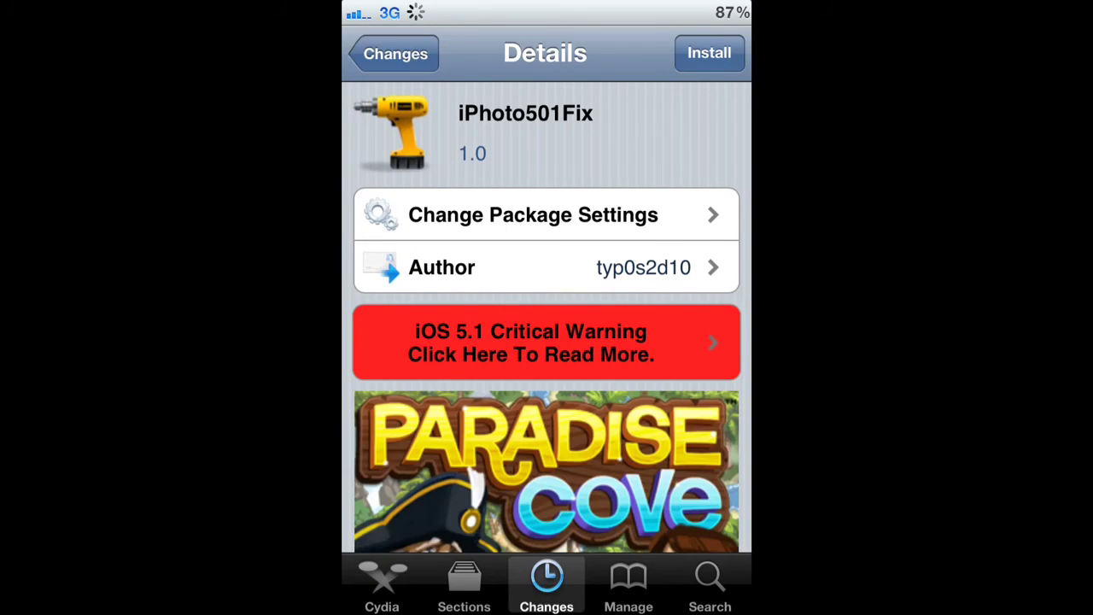
Step: Read the iPhoto501Fix description about iPhoto crashes on iOS 5.0.1, then return home
scroll("down", 3)
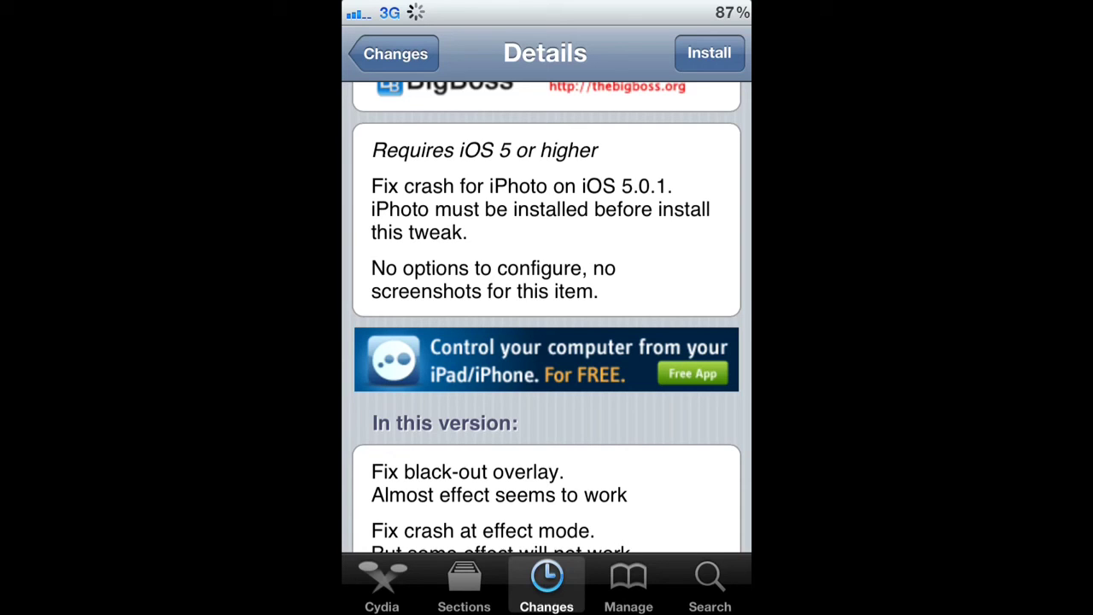
key("home")
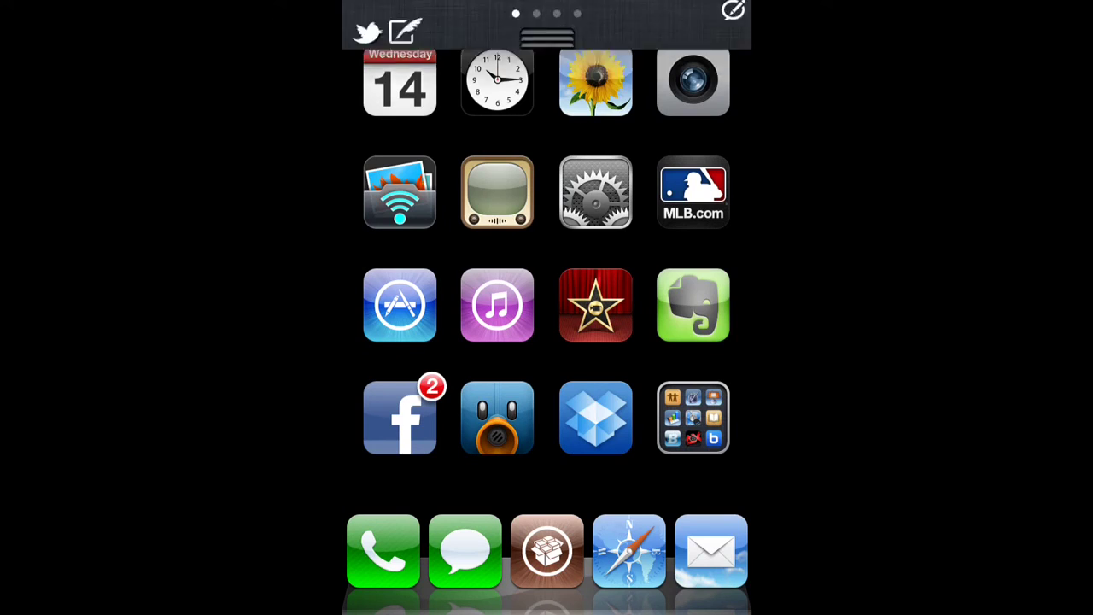
Step: Pull down Notification Center showing the time, a tweet, weather and calendar
left_click_drag(547, 17, 546, 342)
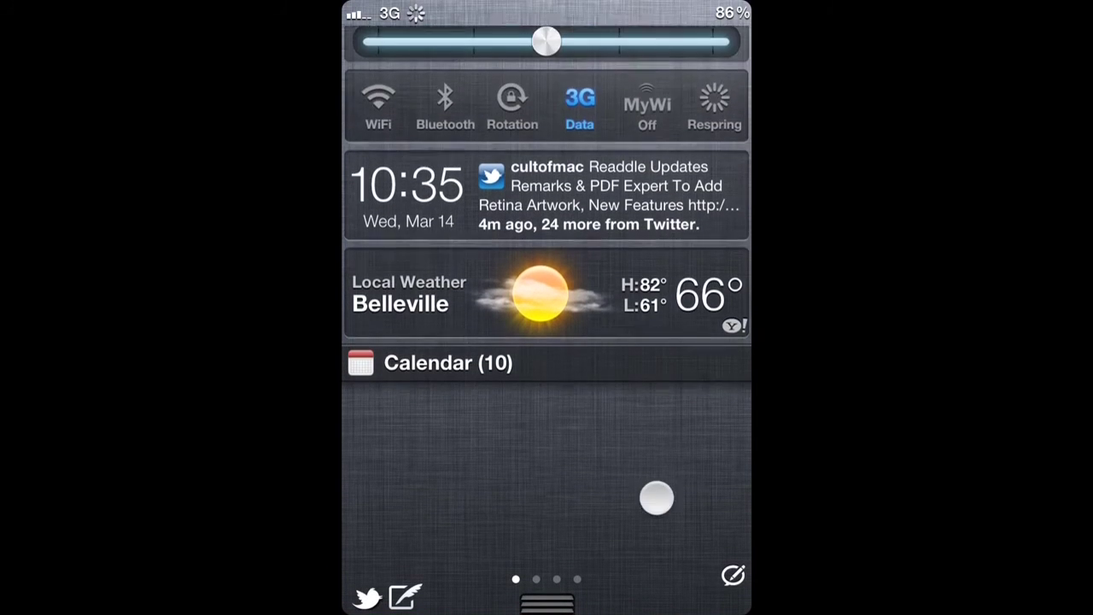